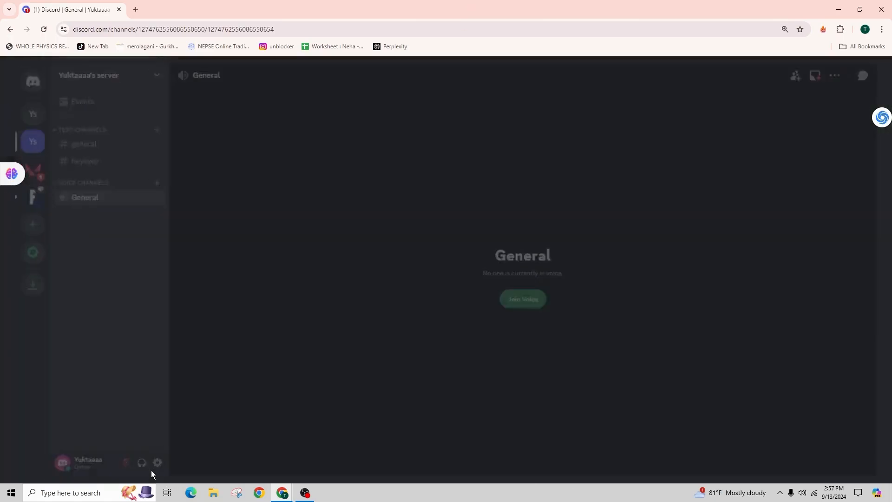
Open User Settings from the gear icon beside the username
{"action": "left_click", "coordinate": [158, 463]}
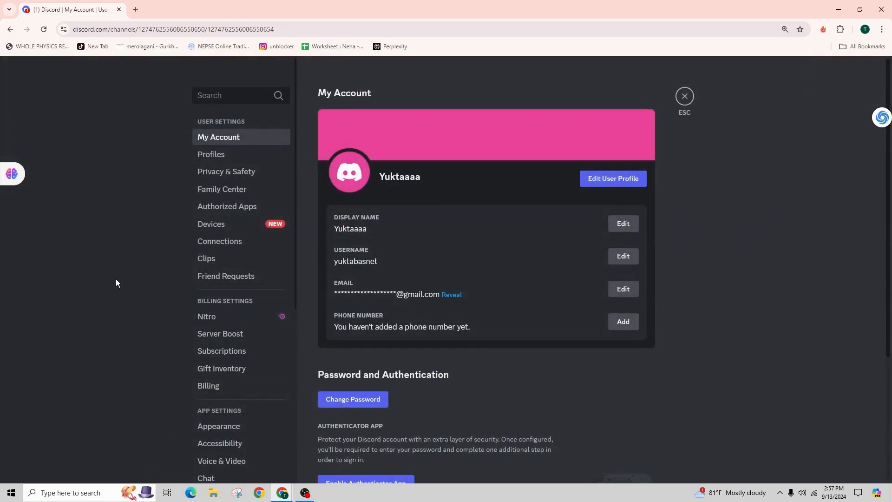
{"action": "mouse_move", "coordinate": [114, 285]}
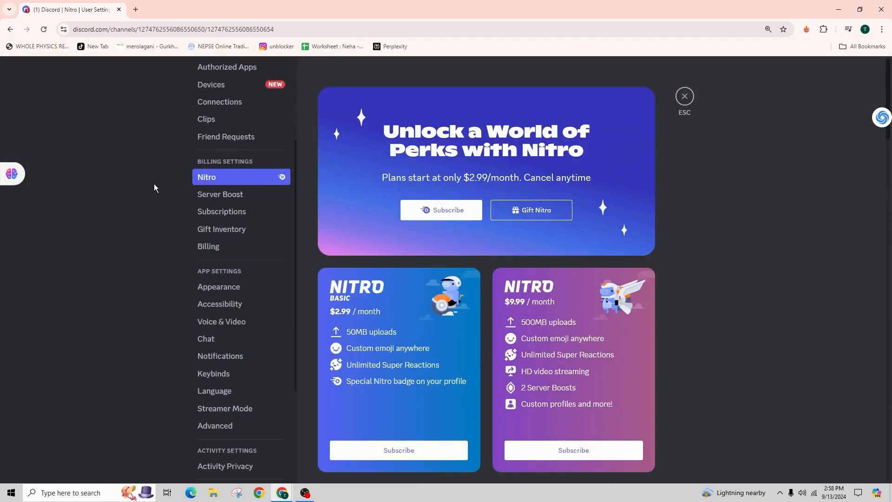
In Chat settings, toggle 'Show embeds and preview website links pasted into chat' off and back on
{"action": "scroll", "scroll_direction": "down", "scroll_amount": 3}
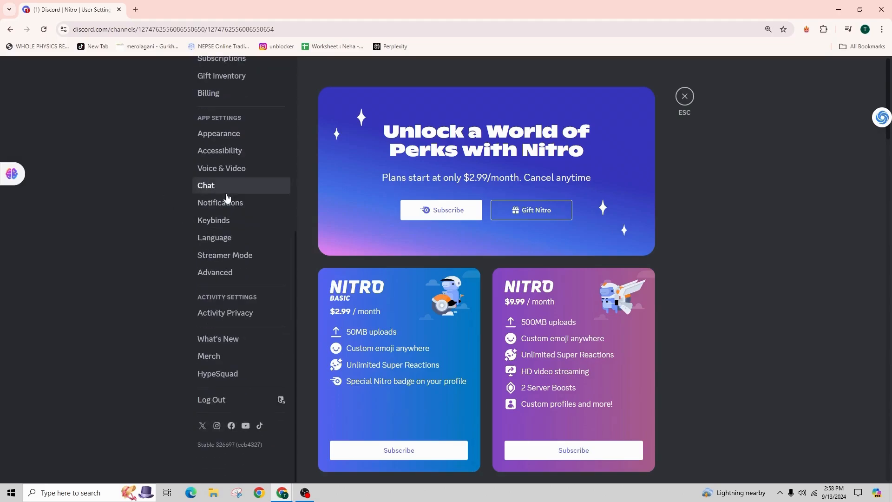
{"action": "left_click", "coordinate": [206, 185]}
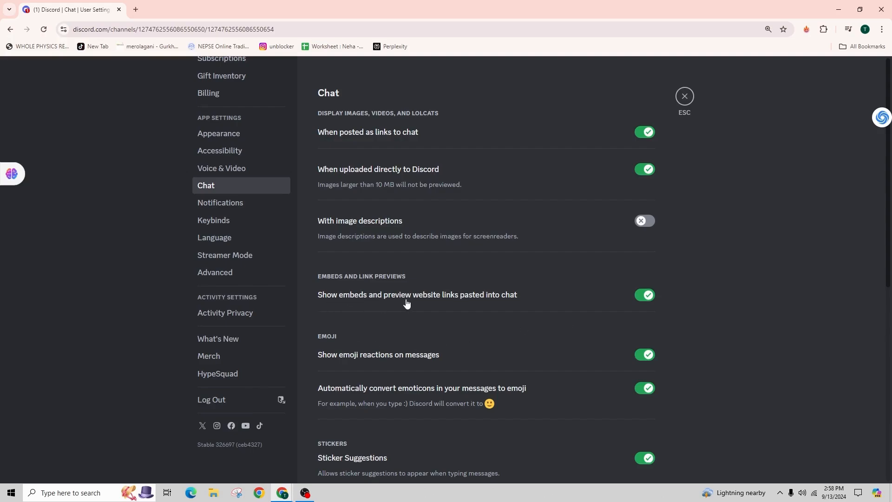
{"action": "mouse_move", "coordinate": [515, 262]}
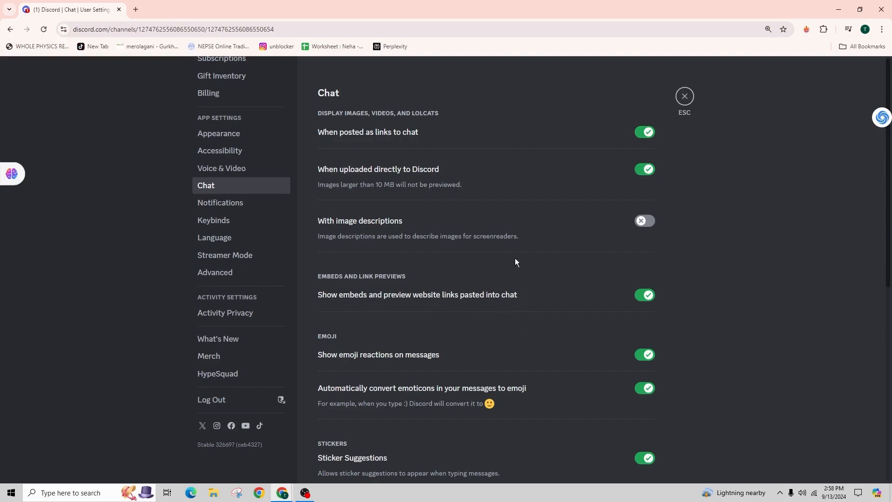
{"action": "left_click", "coordinate": [644, 295]}
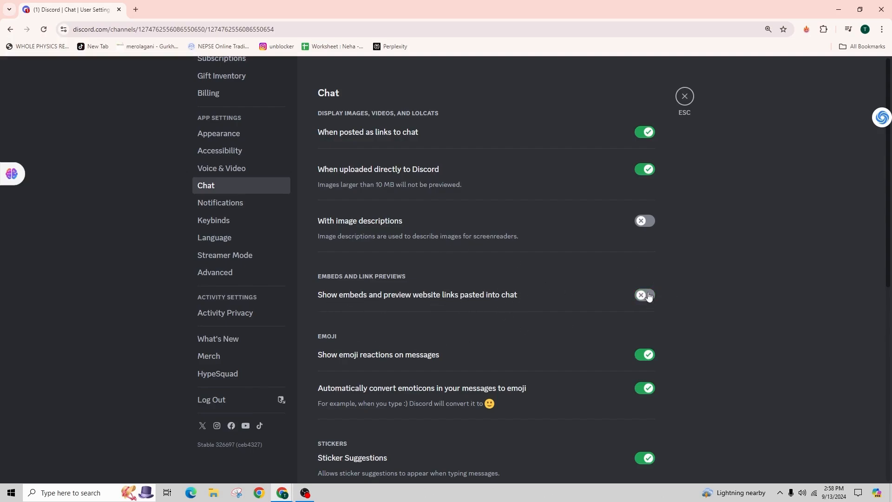
{"action": "left_click", "coordinate": [645, 294]}
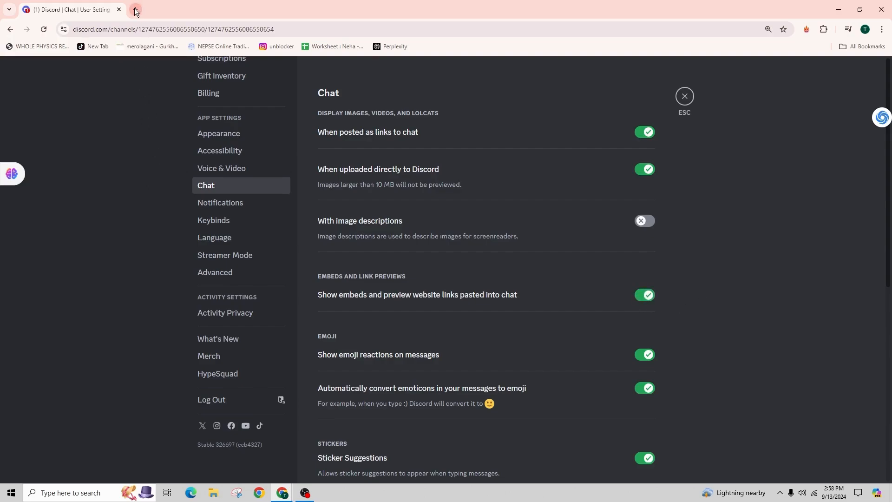
{"action": "mouse_move", "coordinate": [134, 12]}
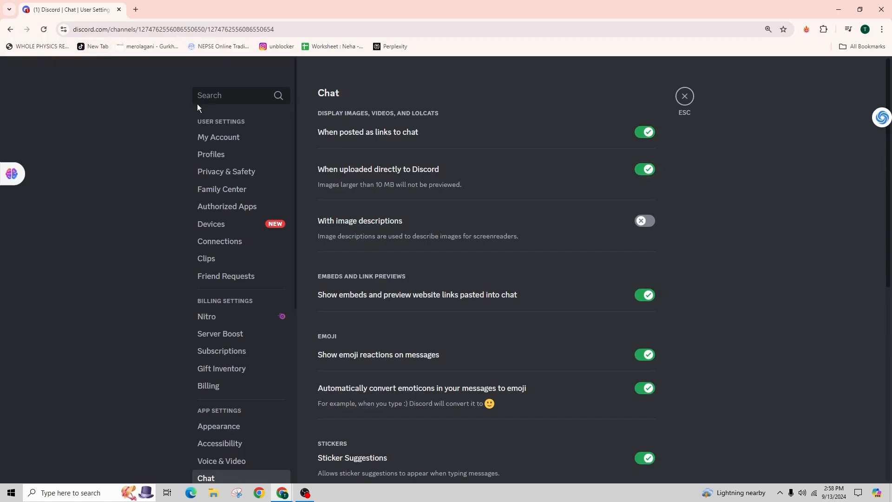
{"action": "scroll", "scroll_direction": "down", "scroll_amount": 3}
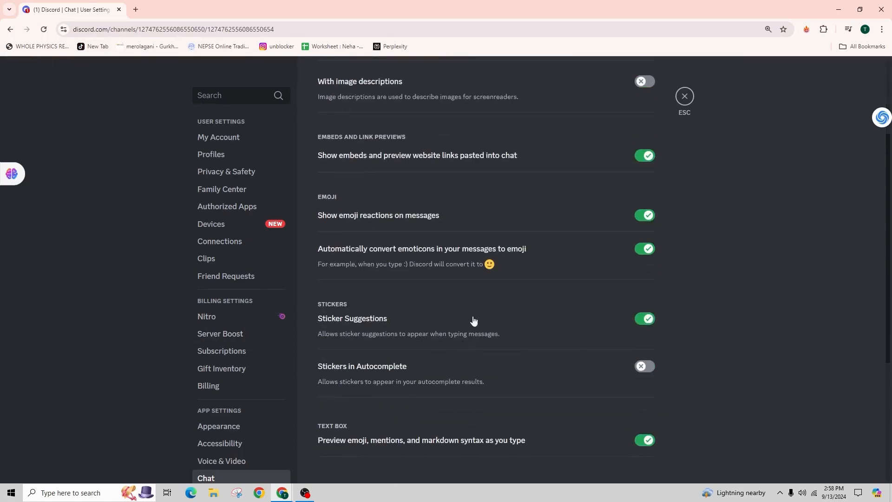